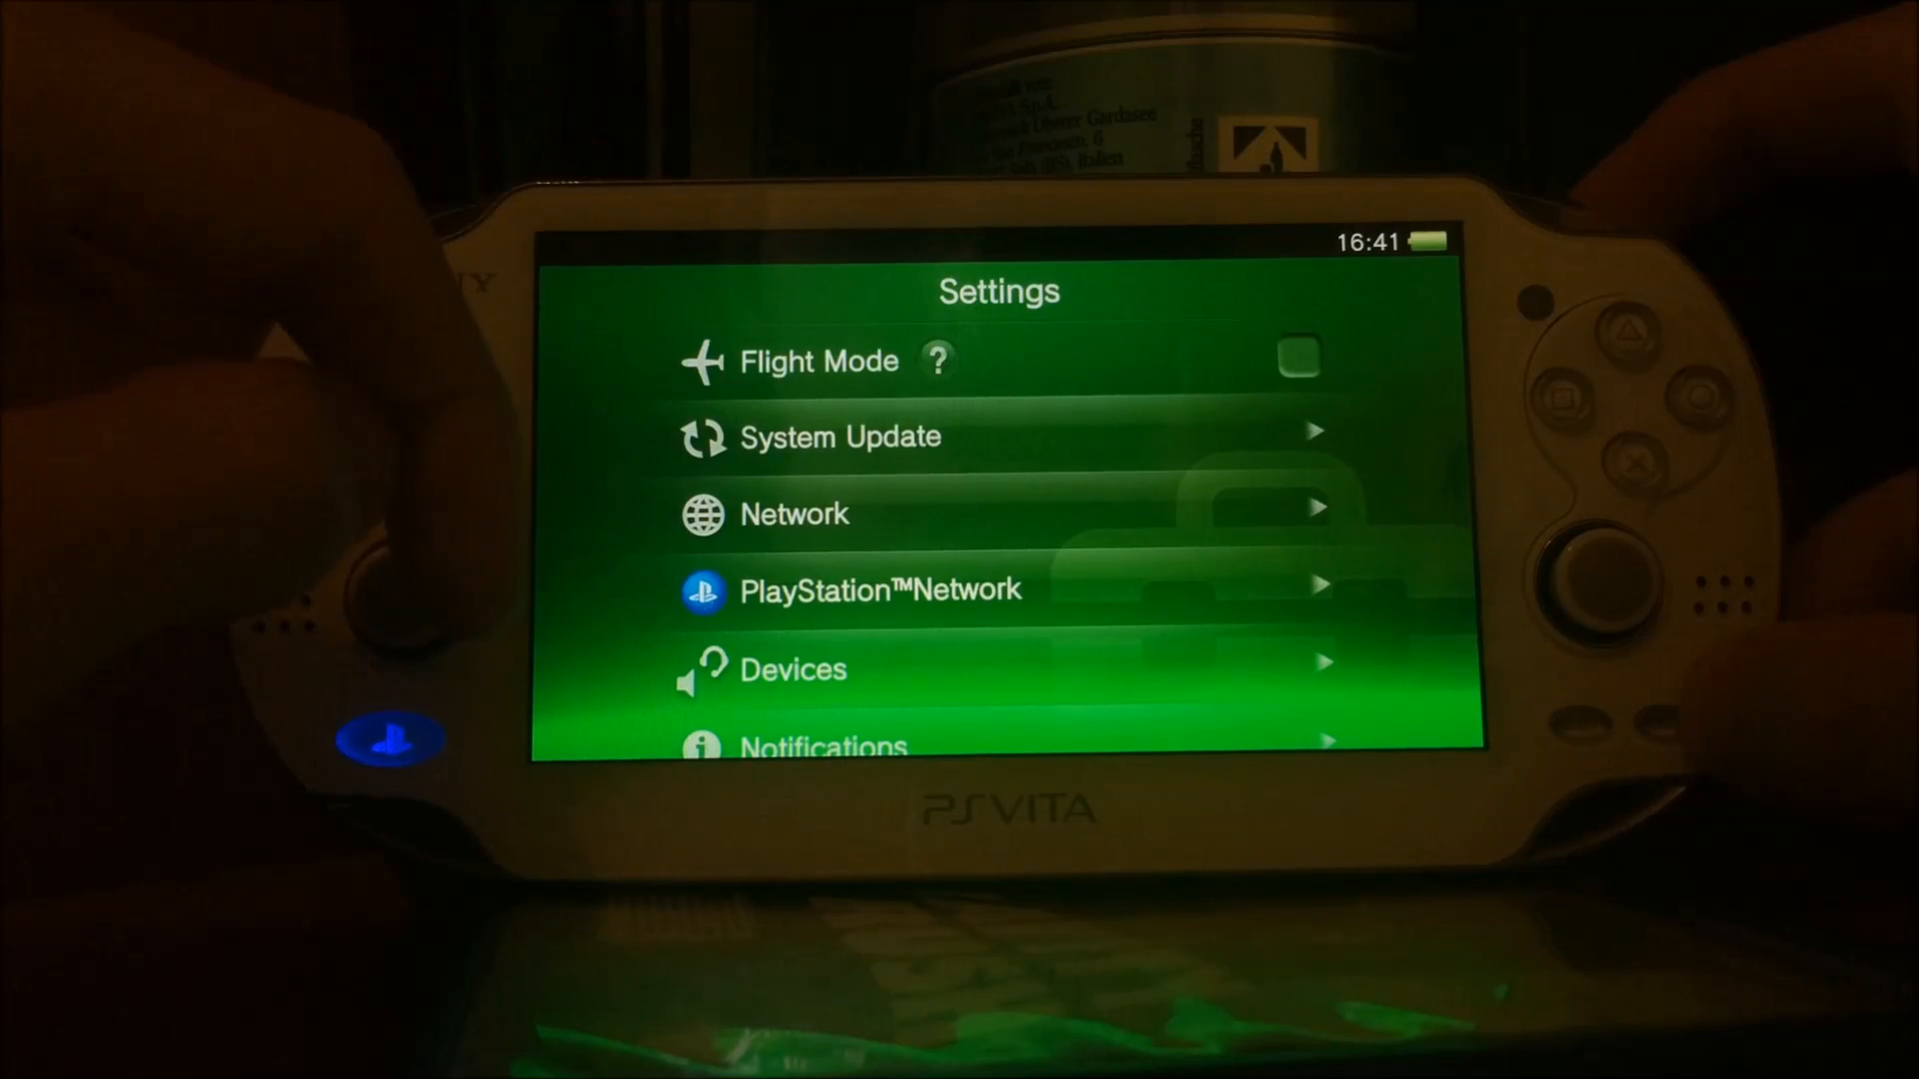
# - Run a Wi-Fi system update check, which reports version 3.52 available
pyautogui.click(840, 437)
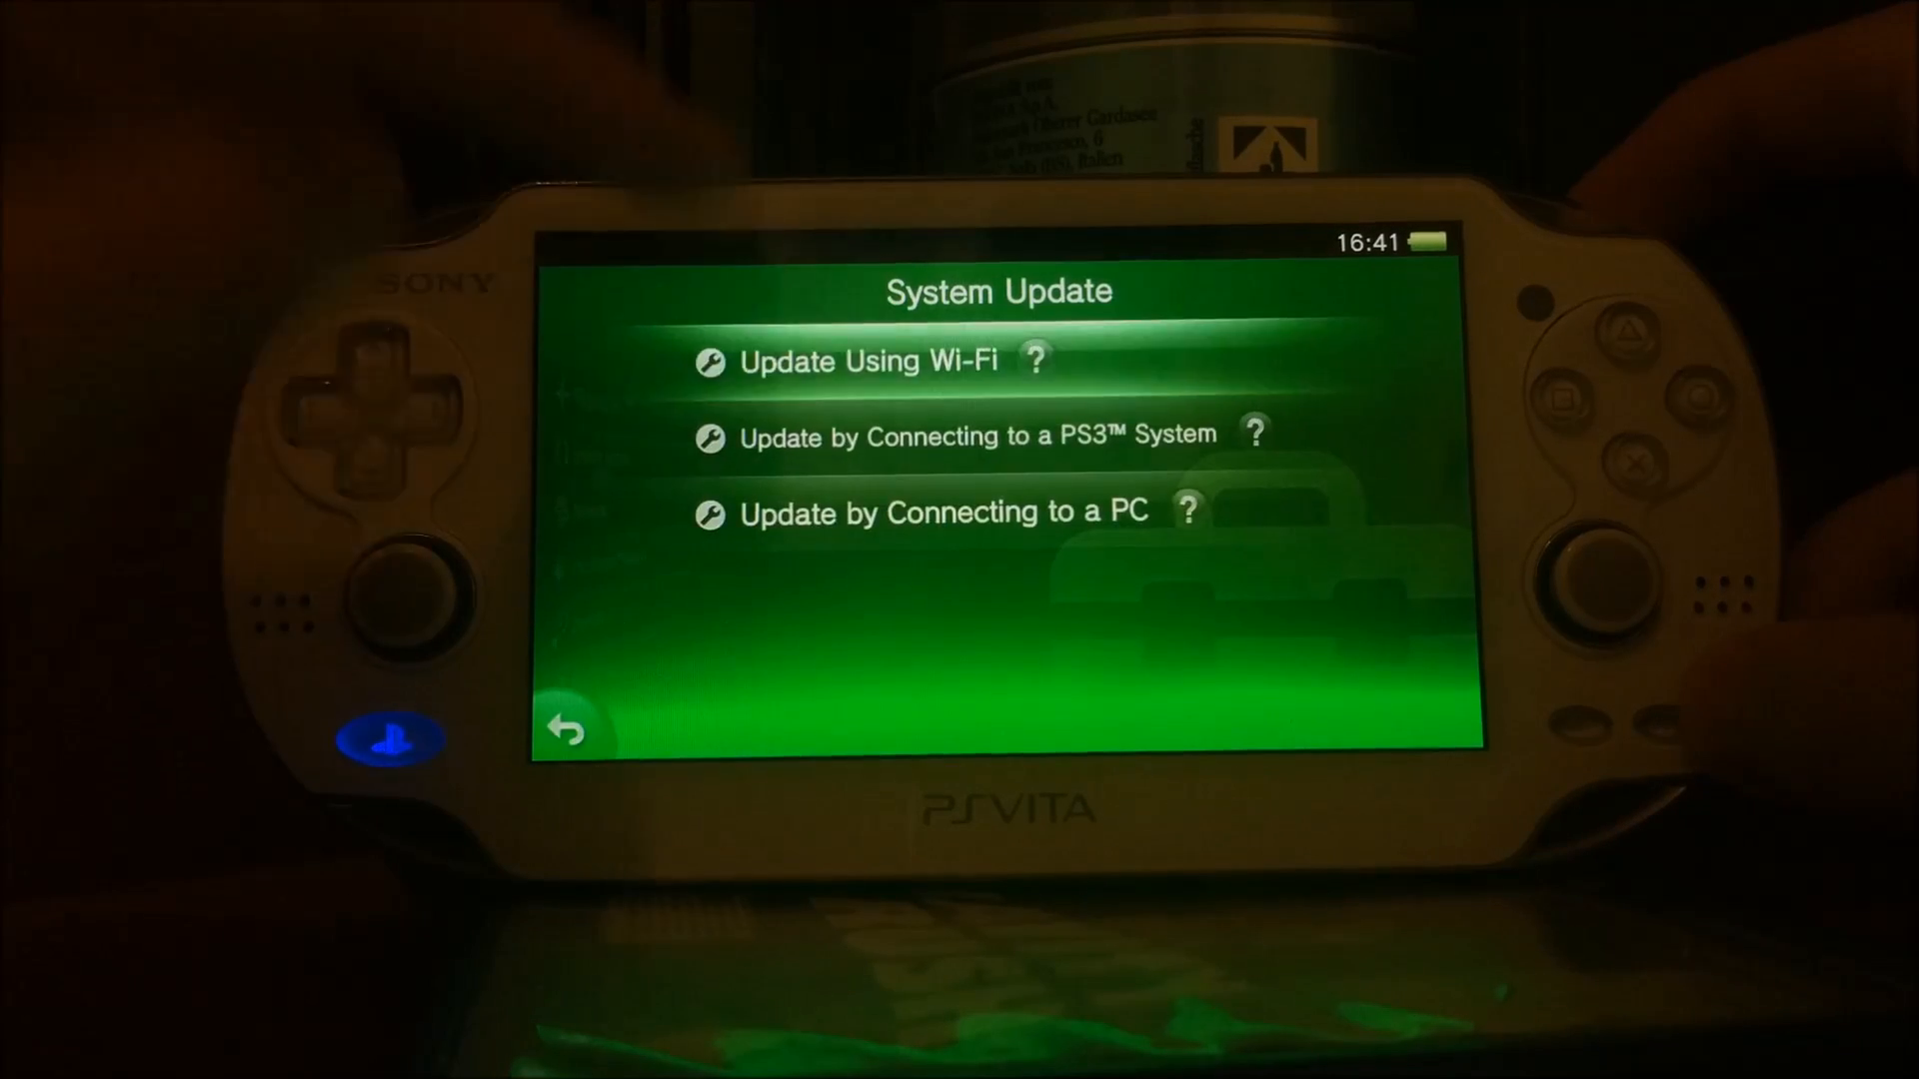
pyautogui.click(866, 360)
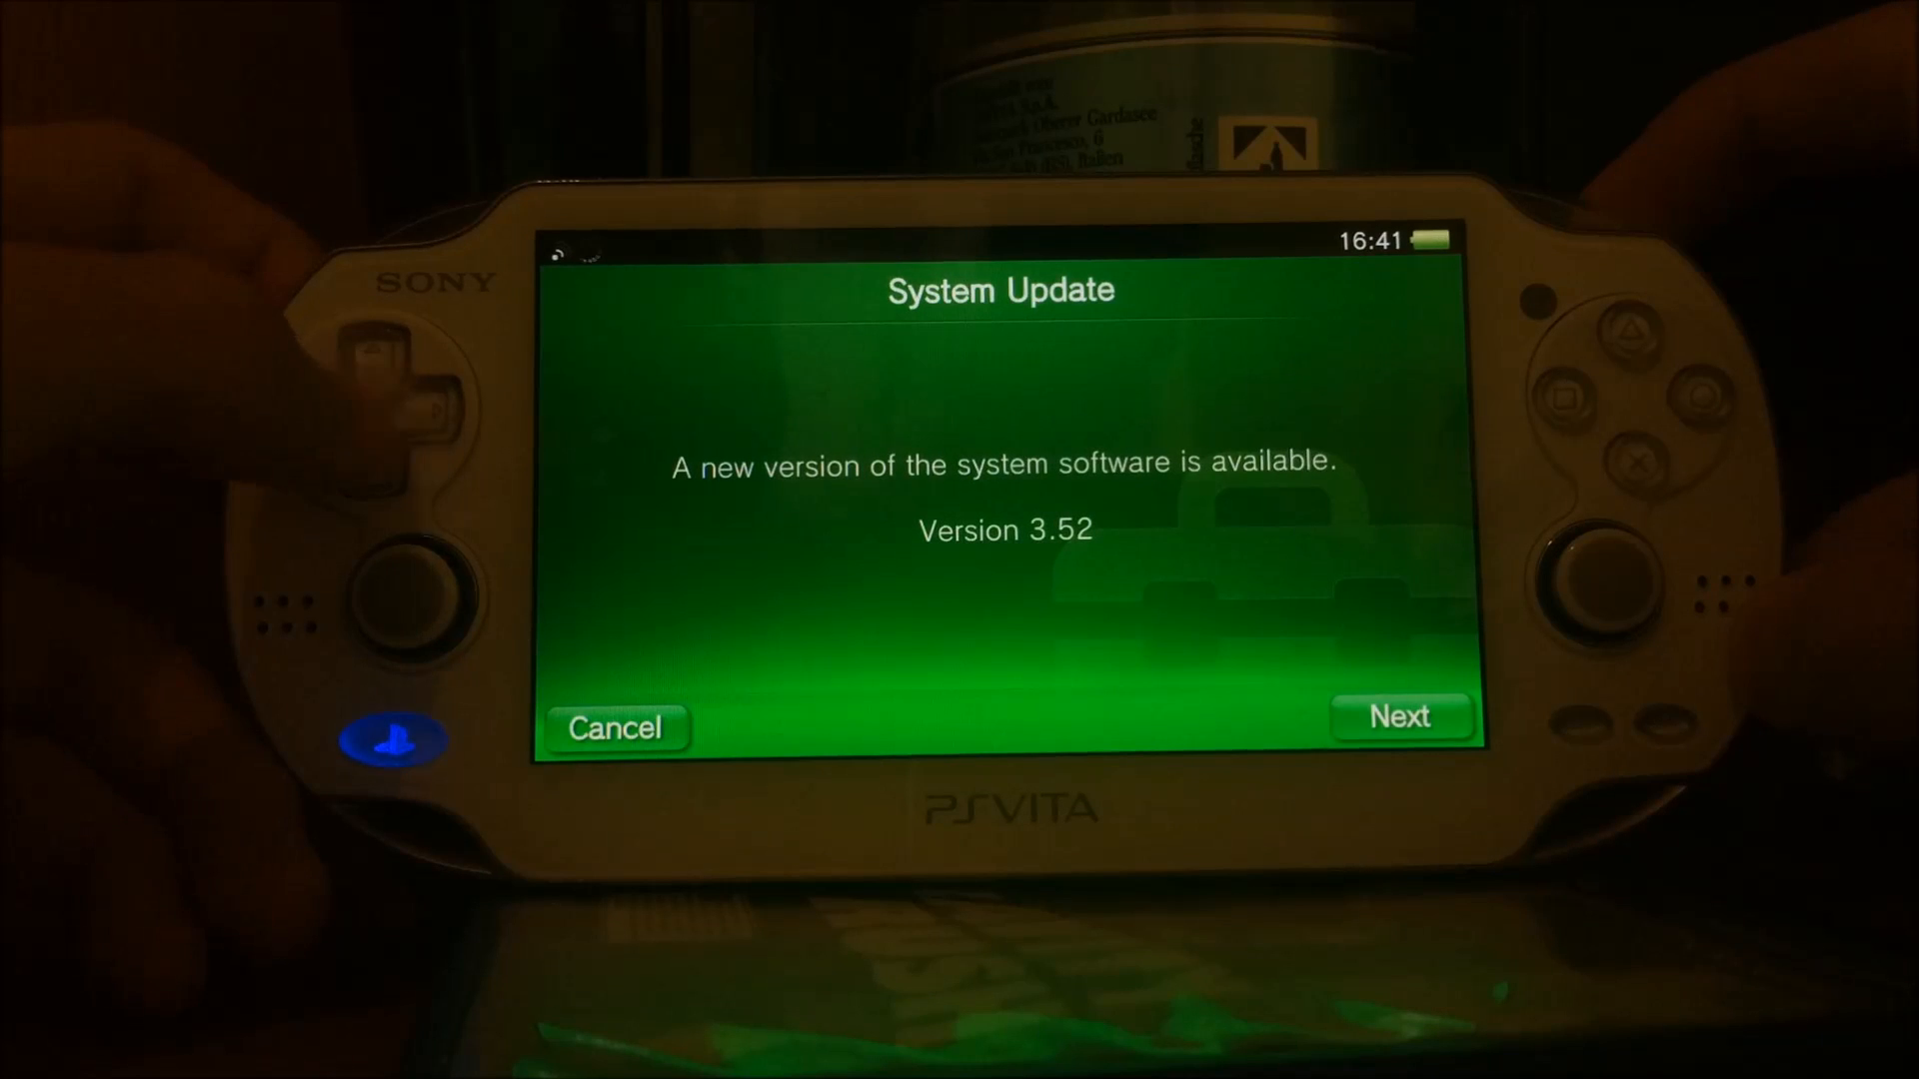
# - Decline the 3.52 install and show Update/Delete options for PSM Runtime Package 1.21
pyautogui.click(616, 729)
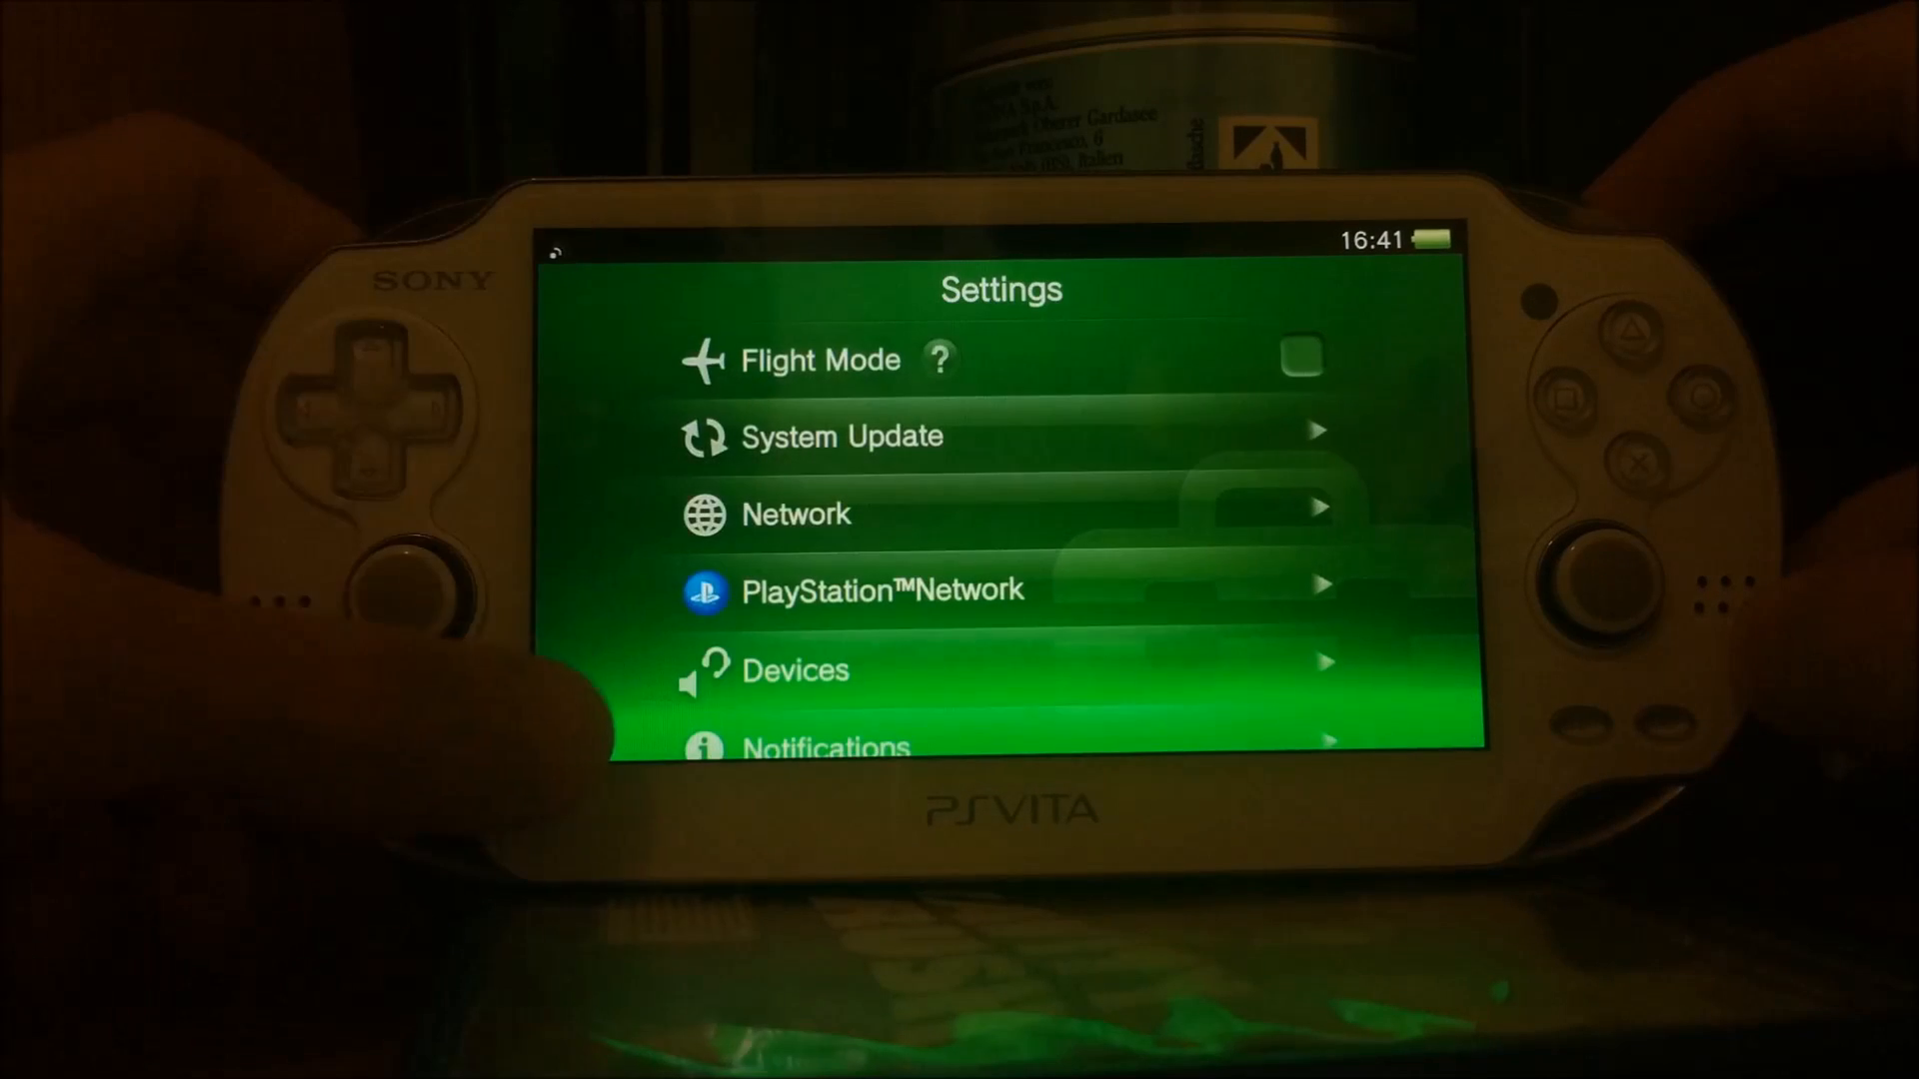
pyautogui.scroll(-3)
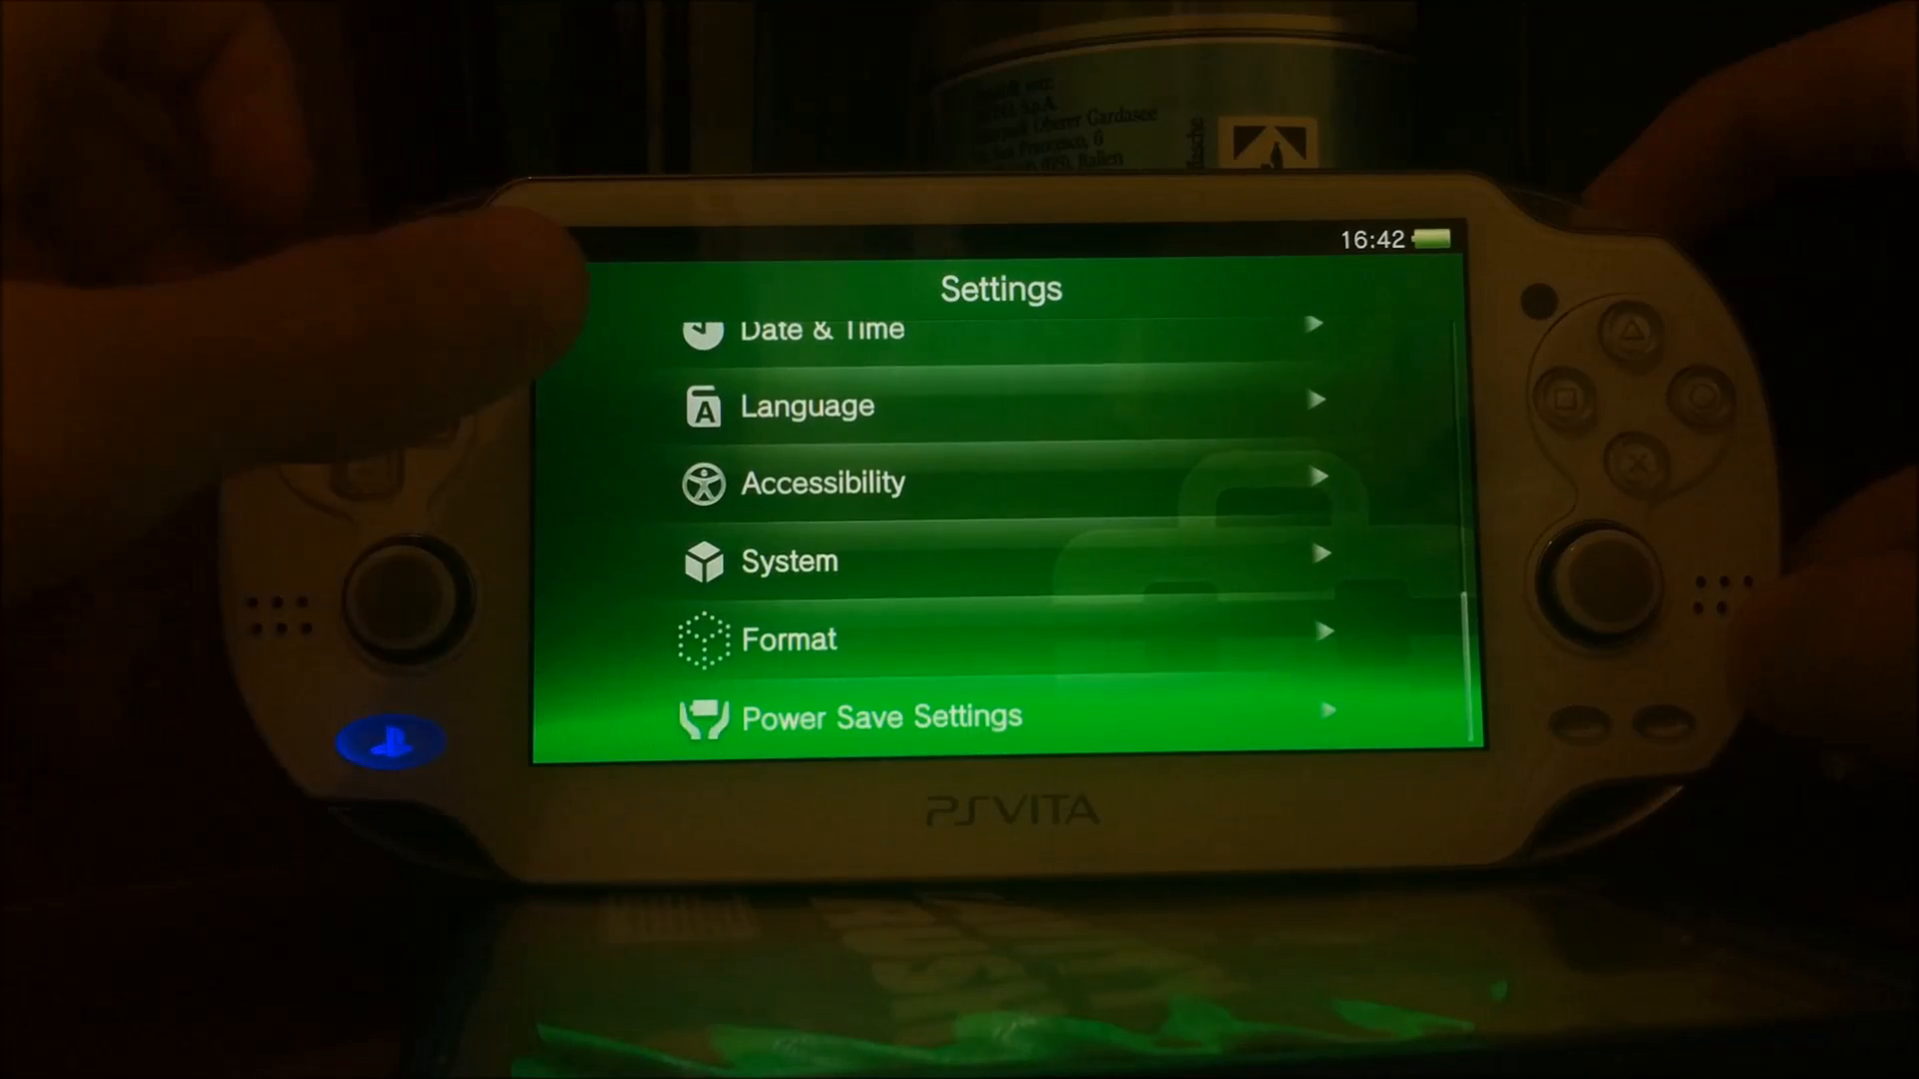
pyautogui.click(790, 561)
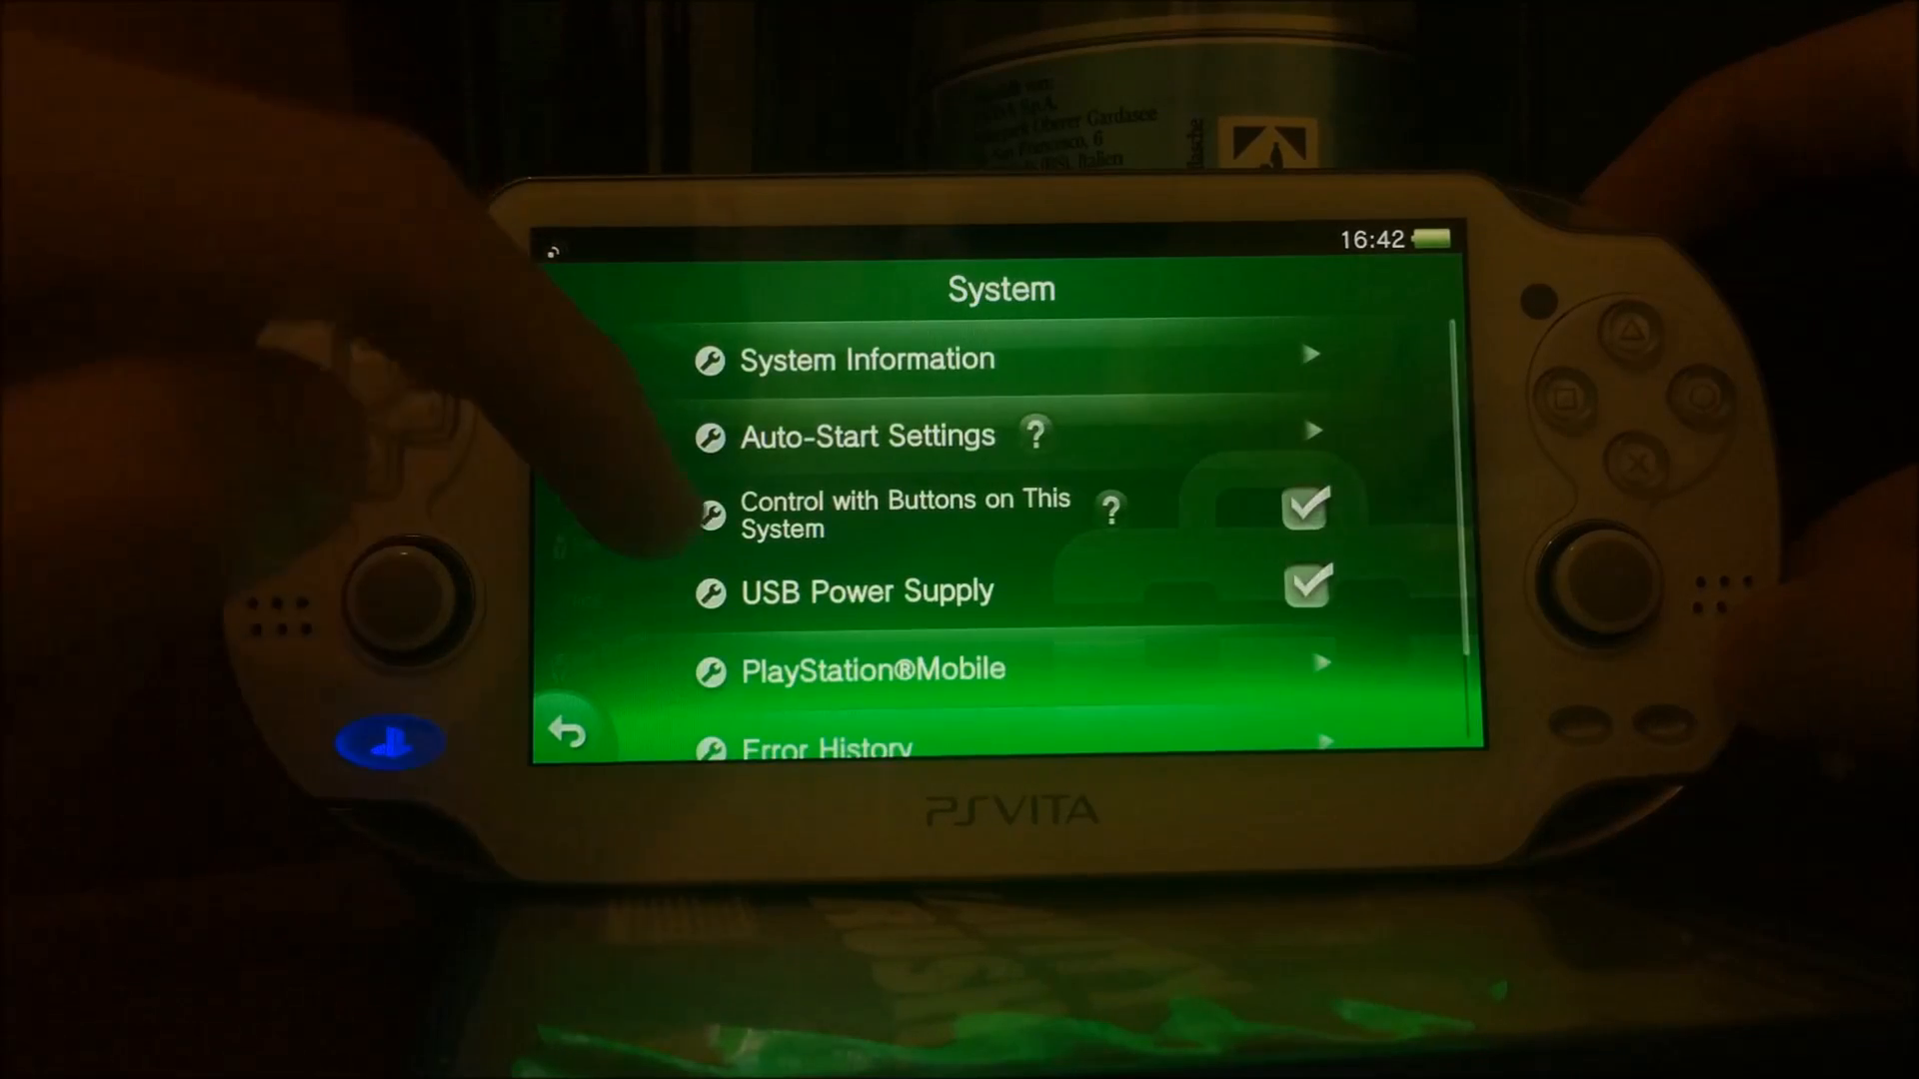
pyautogui.click(872, 670)
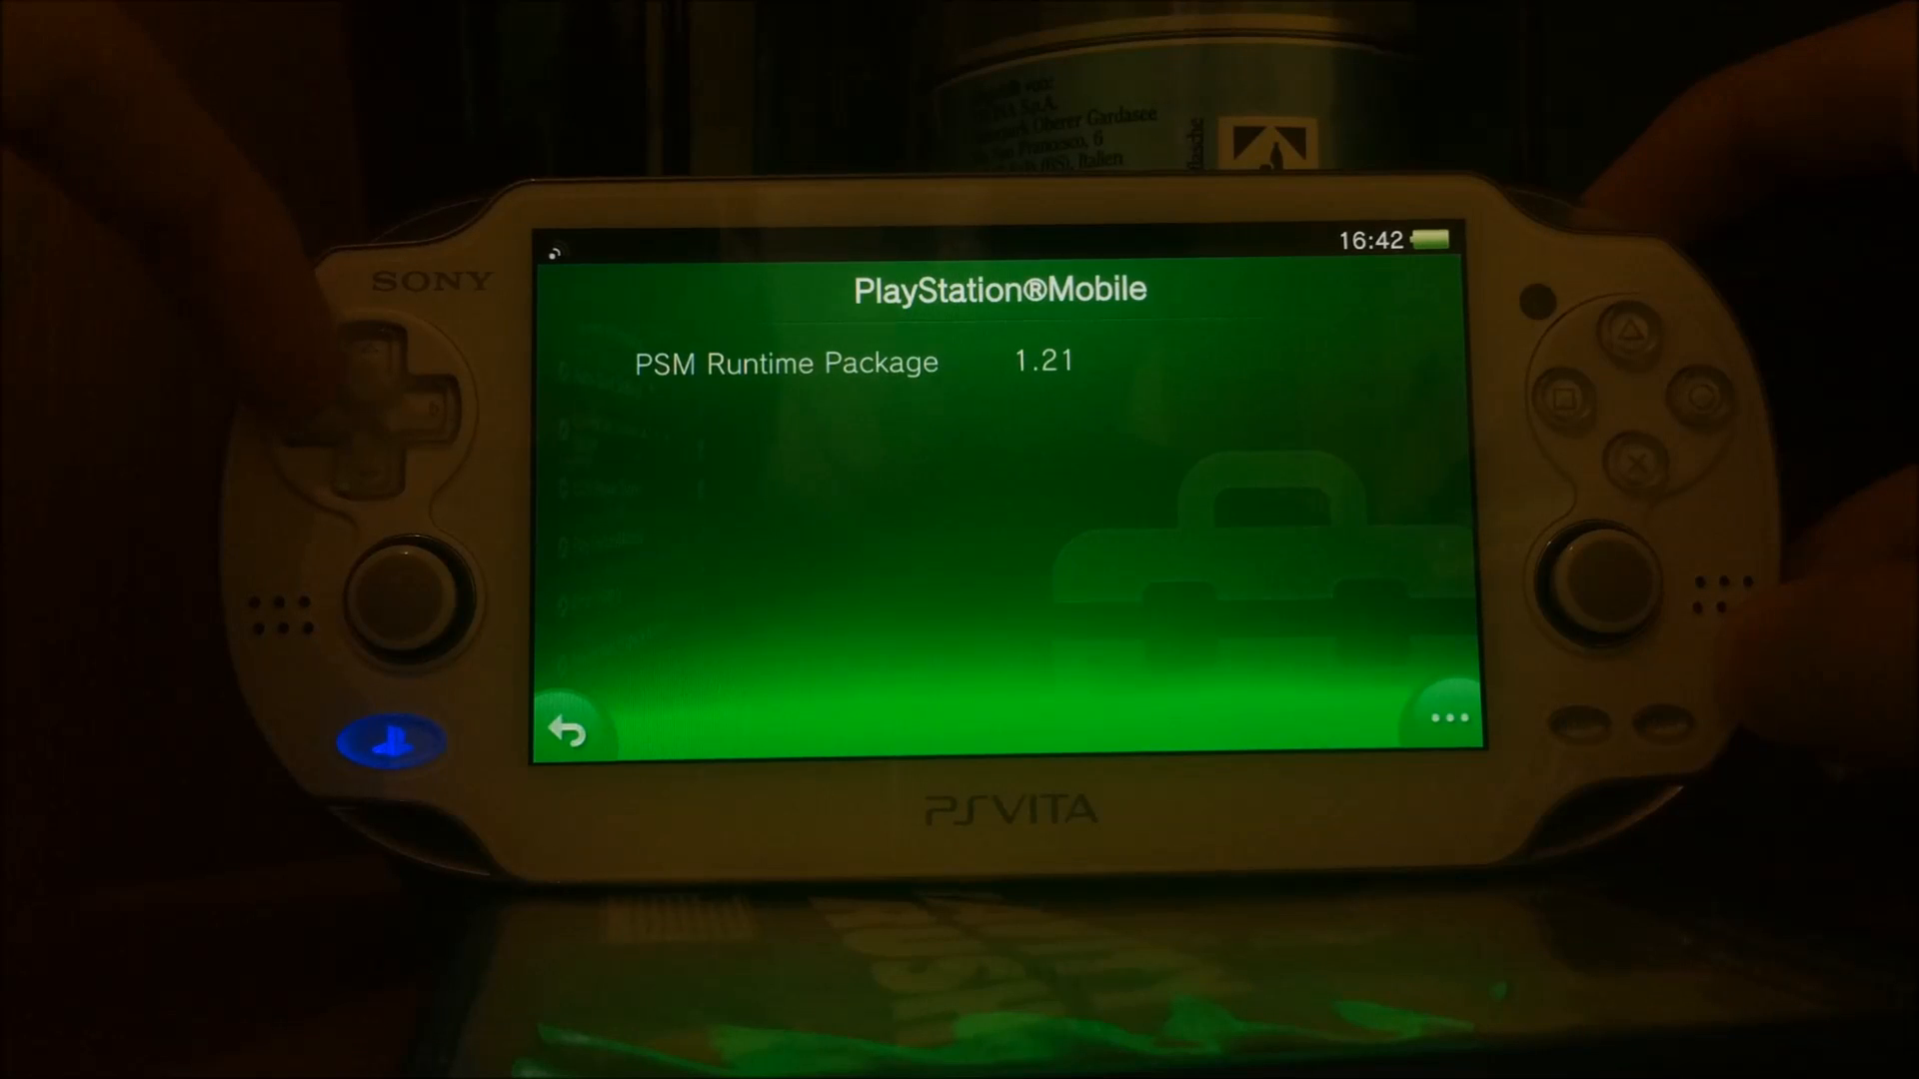
pyautogui.click(1448, 718)
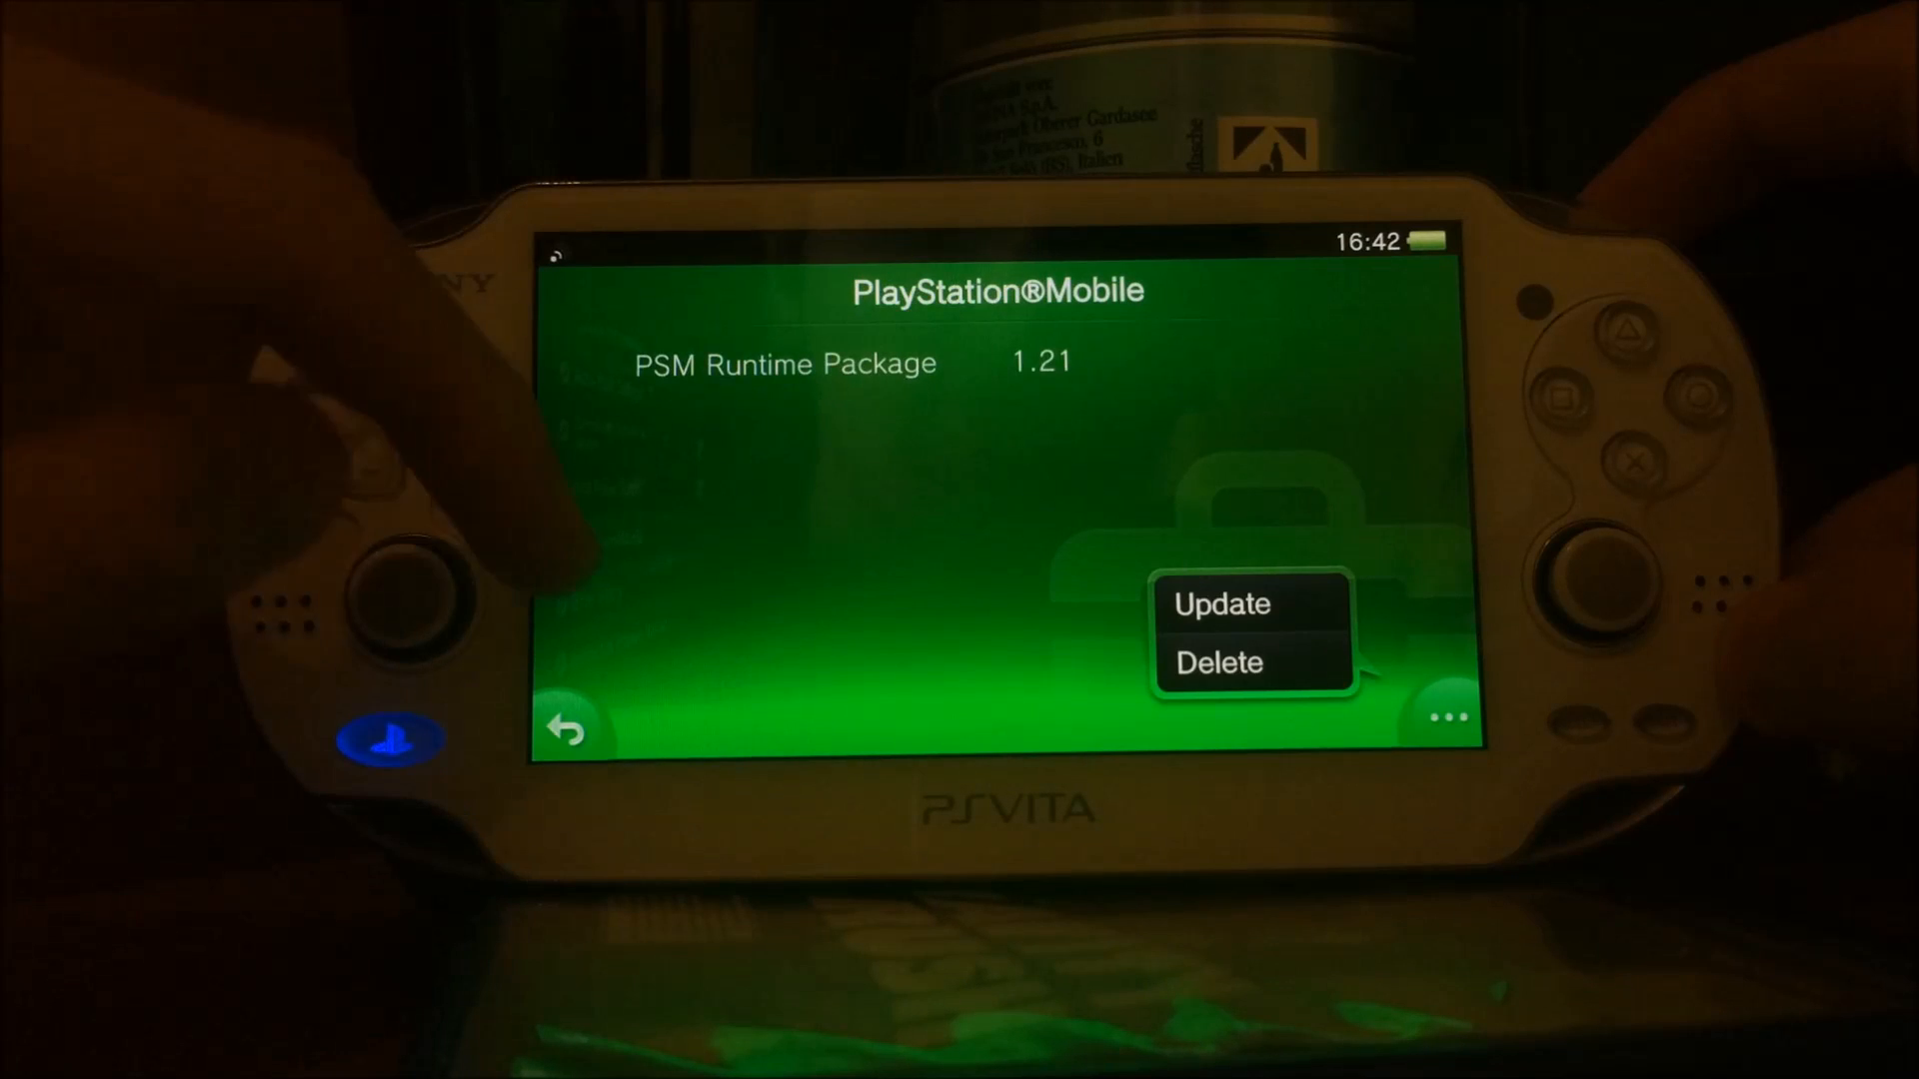